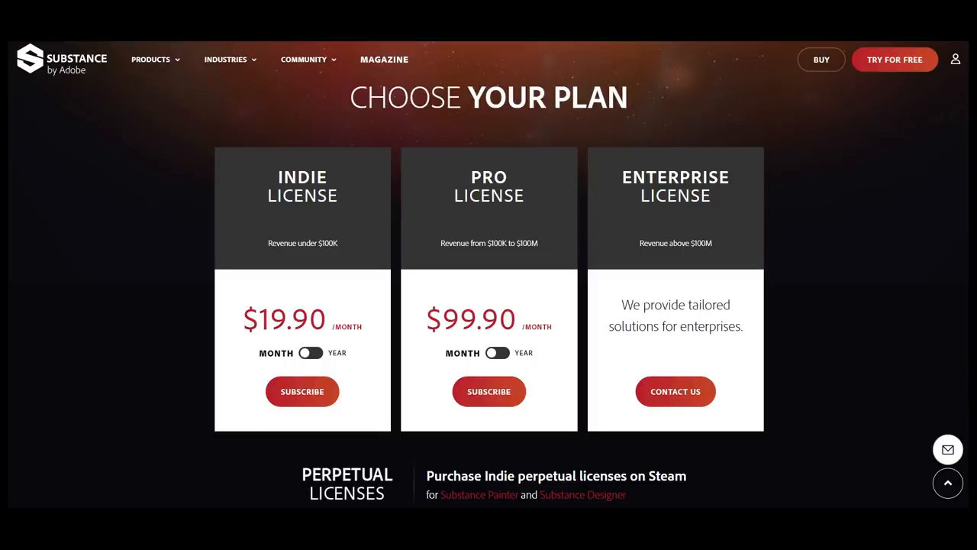
# Apply the red painted iron rust smart material to the robot hull and adjust its damage layers
pyautogui.click(304, 354)
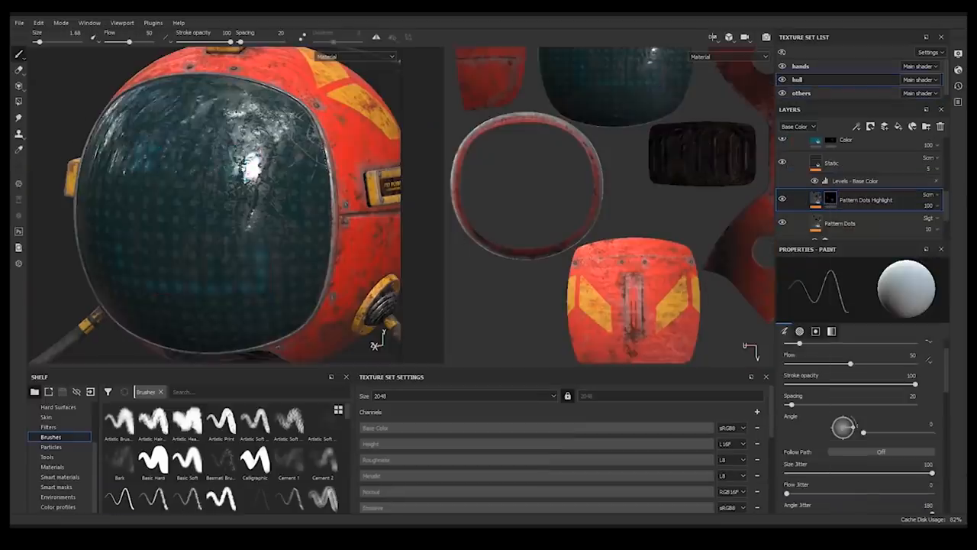
pyautogui.click(153, 462)
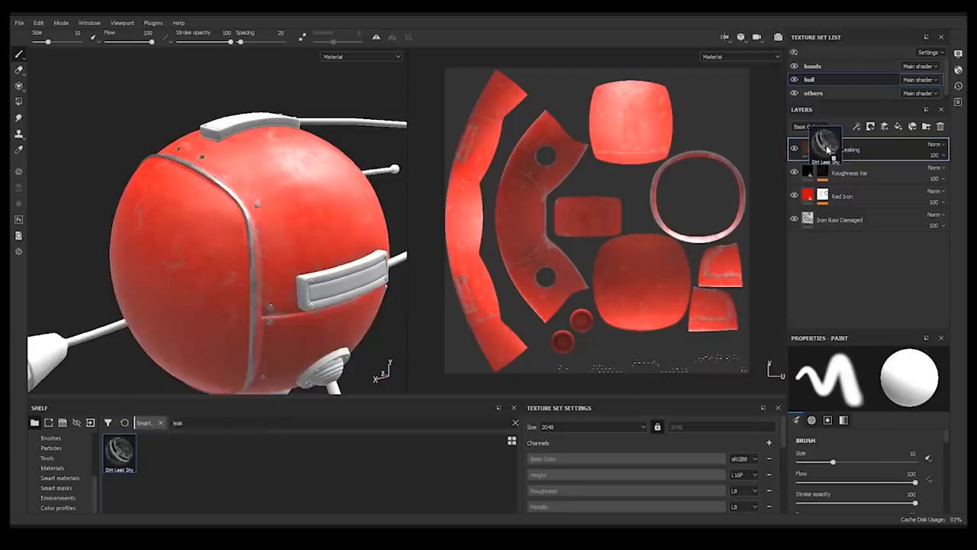
pyautogui.click(800, 150)
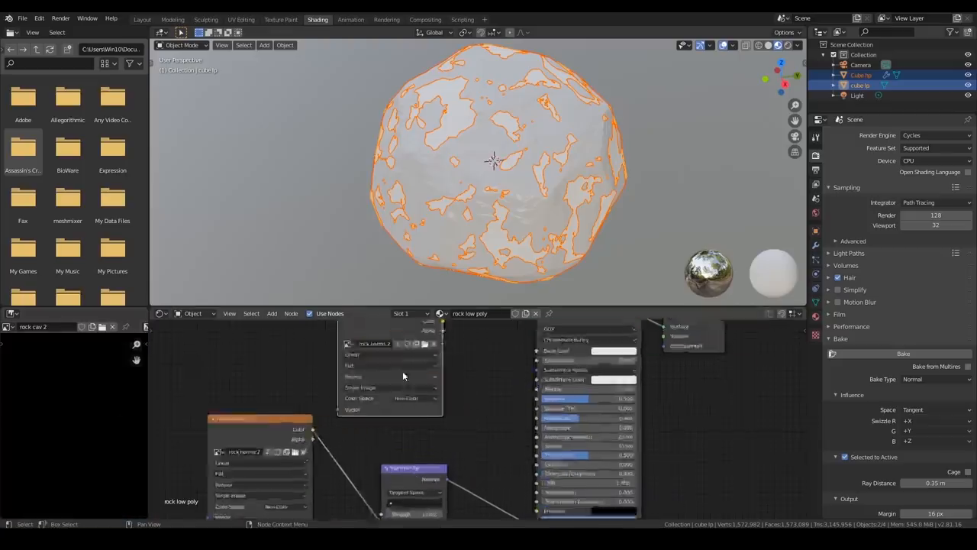
# Bake the high-poly rock to the low-poly in Cycles, then paint a stone texture with random brush mapping
pyautogui.click(935, 379)
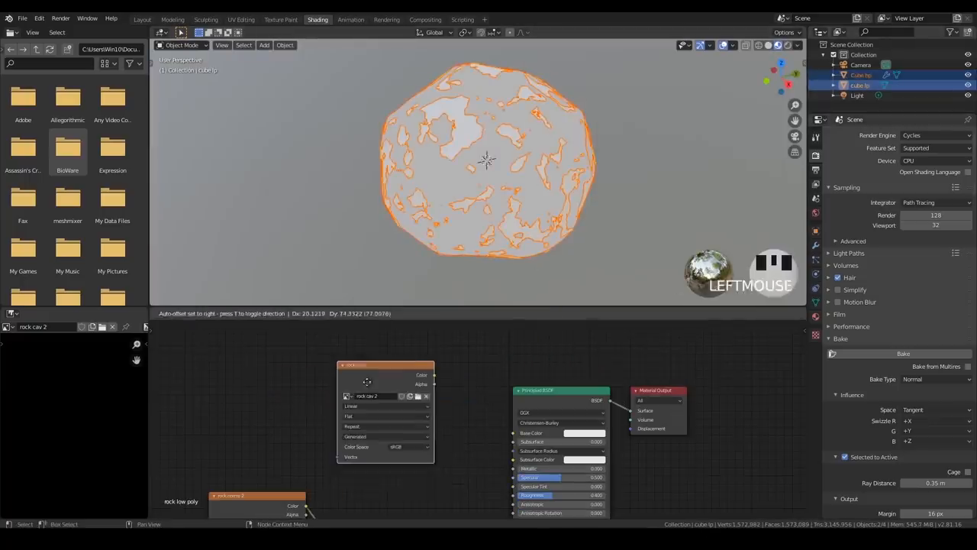
pyautogui.scroll(-3)
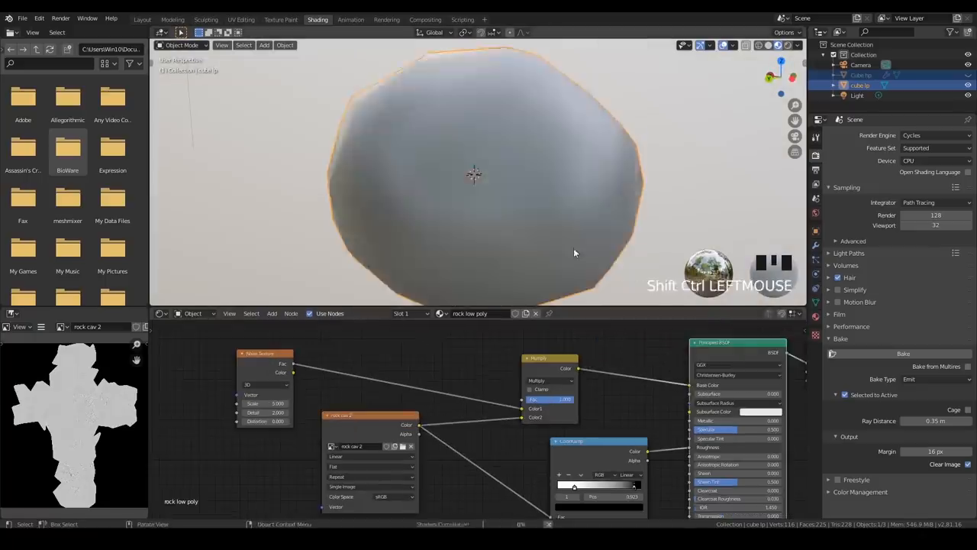
pyautogui.click(285, 18)
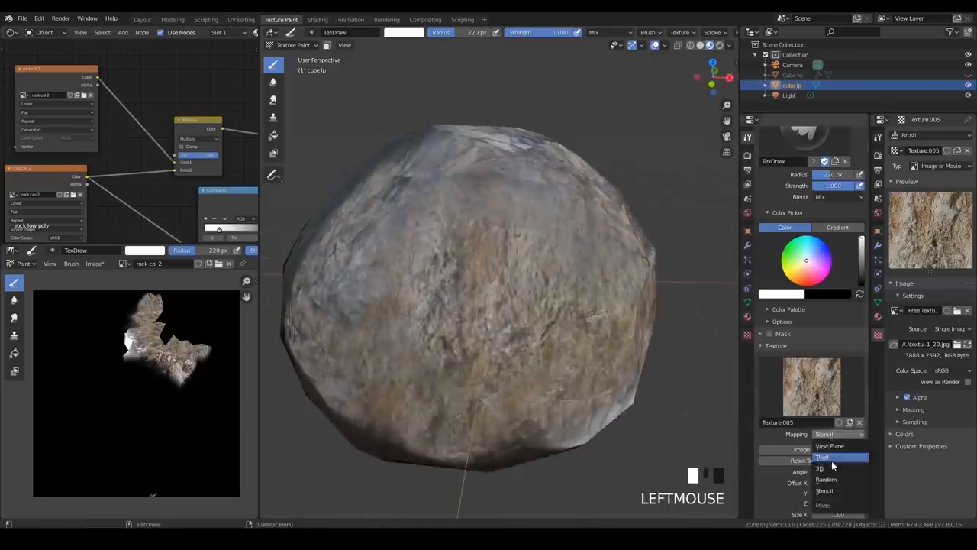
pyautogui.click(827, 480)
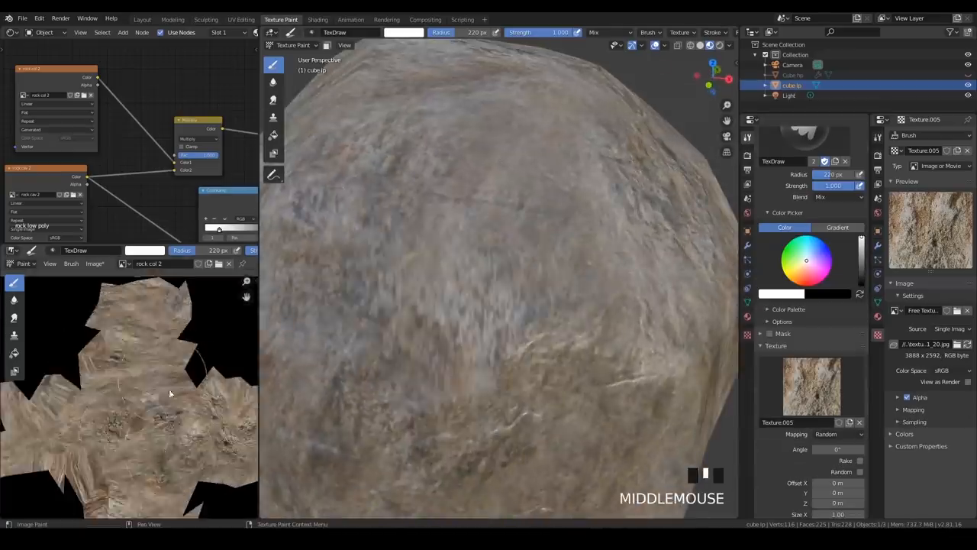
pyautogui.click(319, 18)
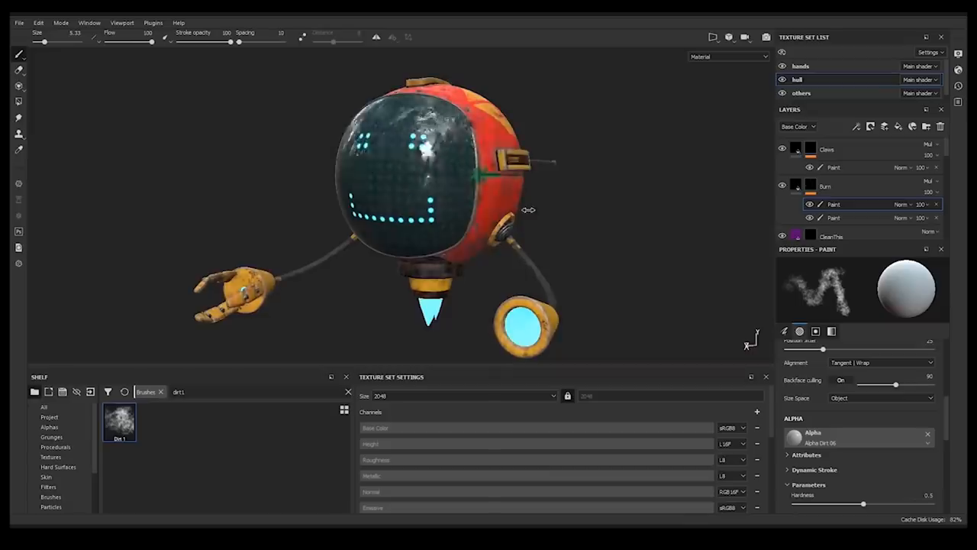
# Paint the green CLEAN THIS! text alpha and rusty wear details onto the red robot body
pyautogui.moveTo(528, 211); pyautogui.dragTo(748, 220)
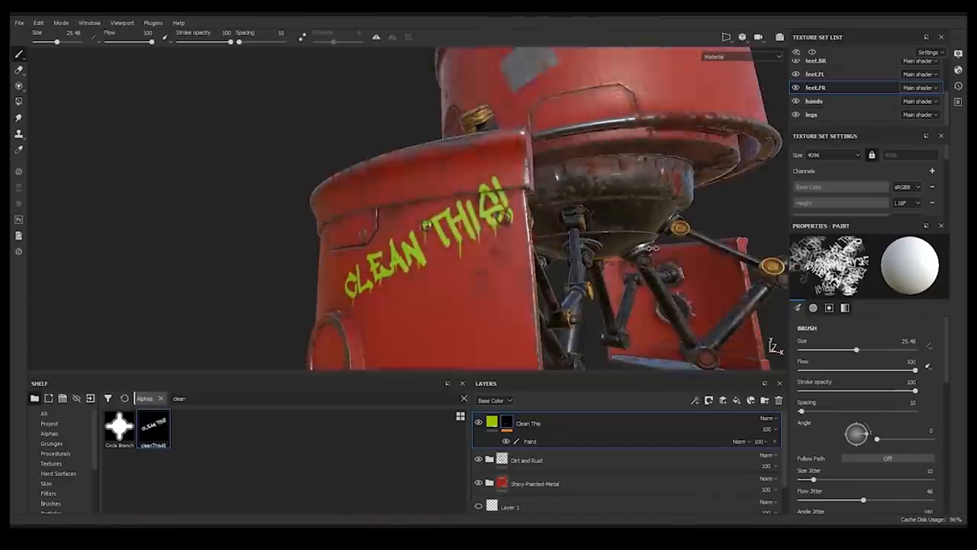
pyautogui.click(476, 423)
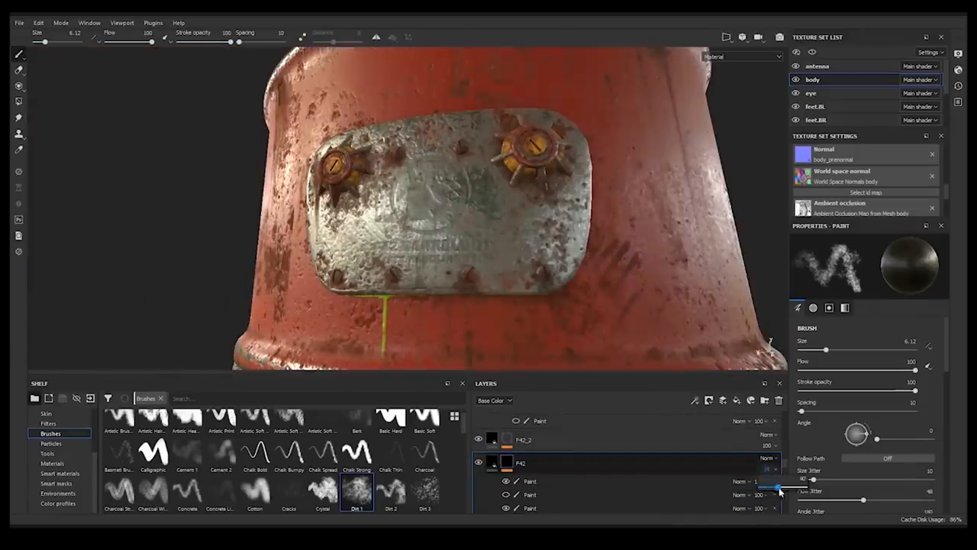
pyautogui.click(501, 463)
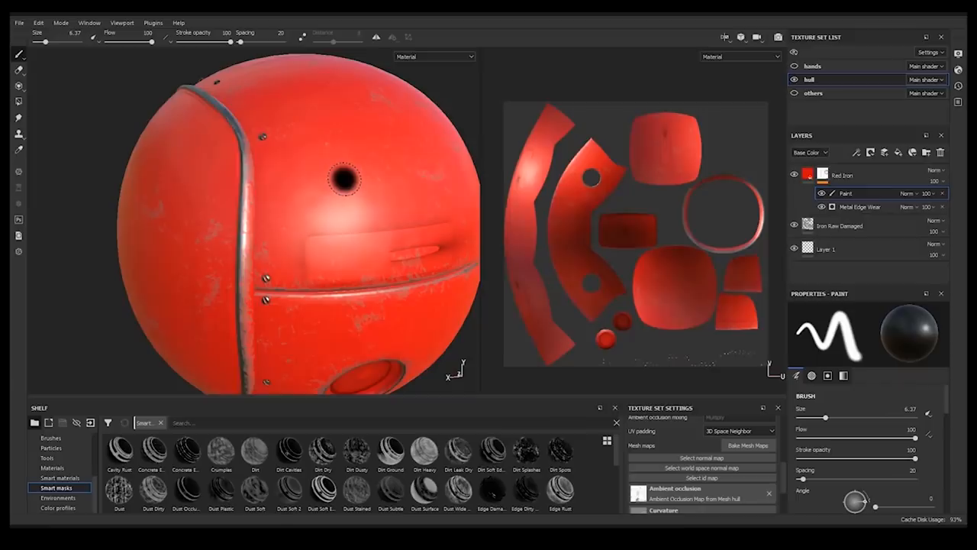
# Apply Steel Painted to the robot ball and raise its Dirt Level, Grunge Amount and Grunge Scale
pyautogui.click(339, 183)
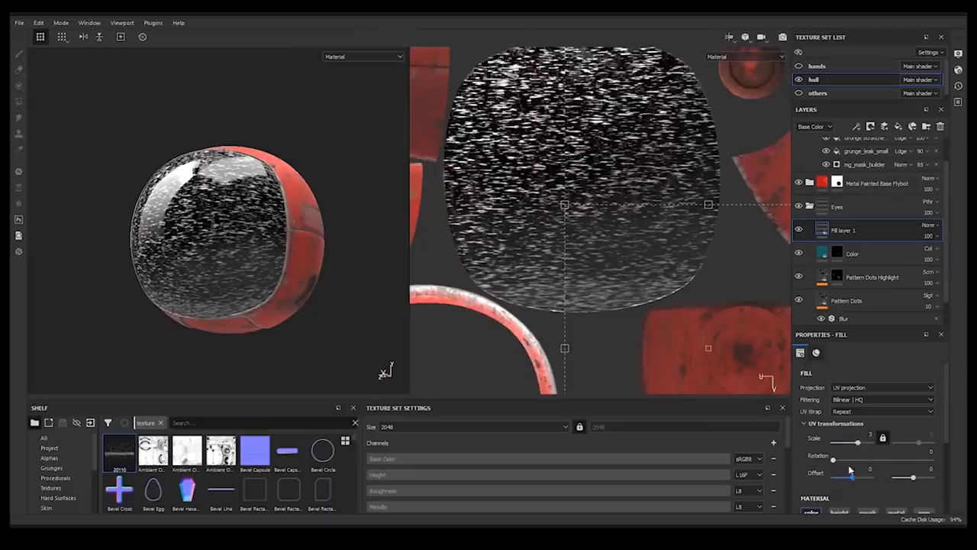
pyautogui.moveTo(832, 476); pyautogui.dragTo(855, 477)
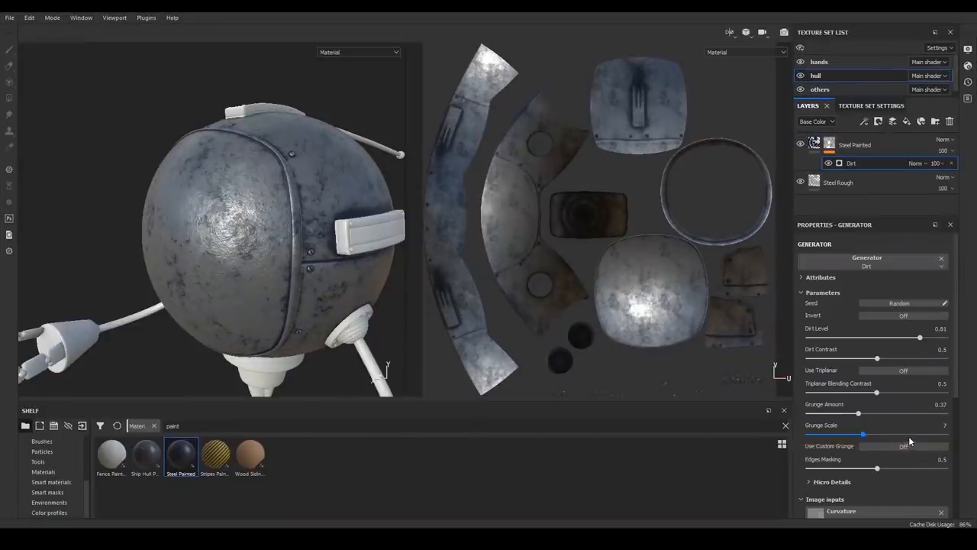
pyautogui.moveTo(863, 435); pyautogui.dragTo(883, 435)
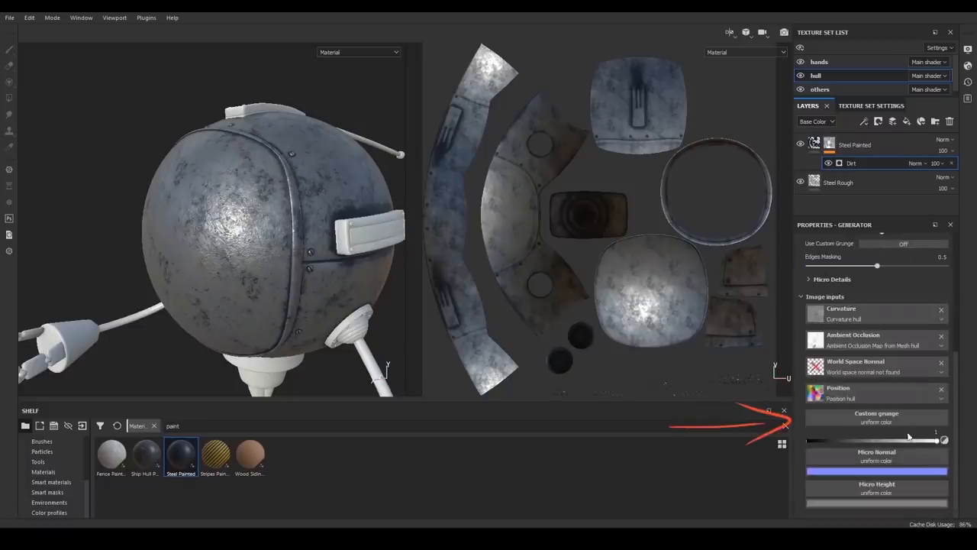
pyautogui.click(876, 418)
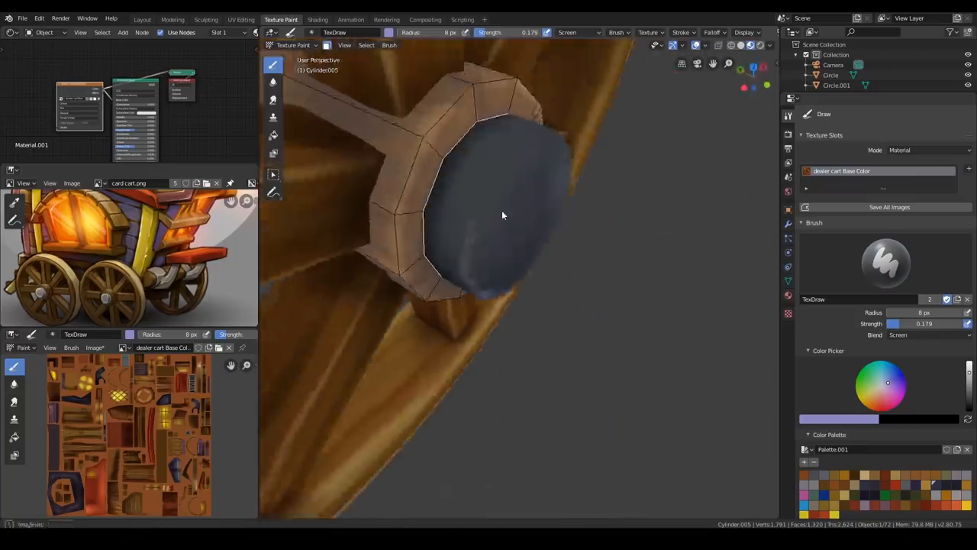
# Hand-paint the wooden wheel with the Draw brush, then show the robots' UV and shader setup
pyautogui.moveTo(503, 215); pyautogui.dragTo(532, 157)
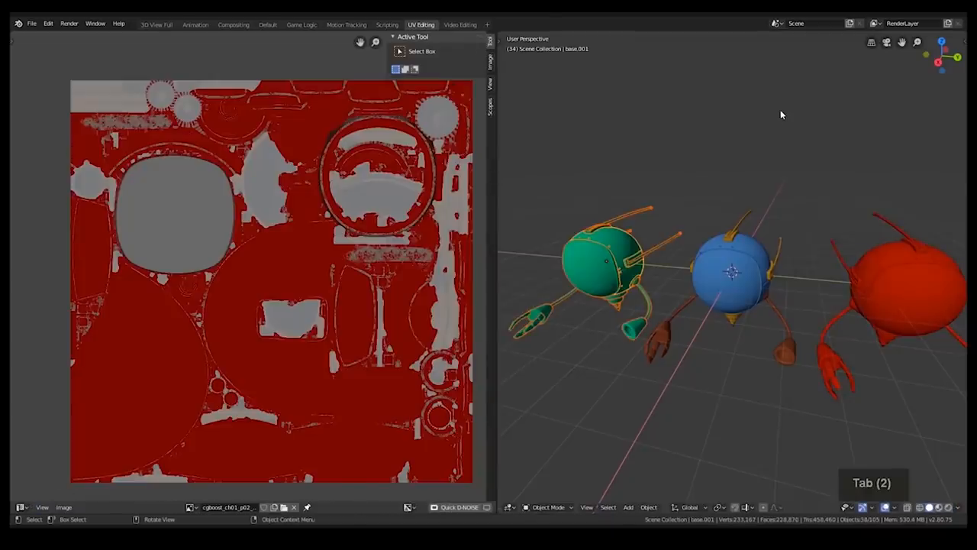
pyautogui.click(265, 24)
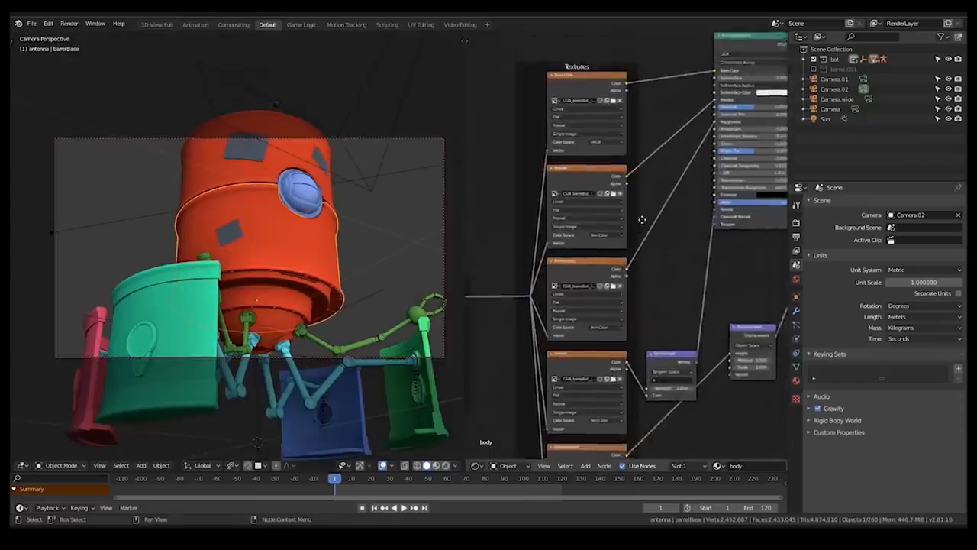